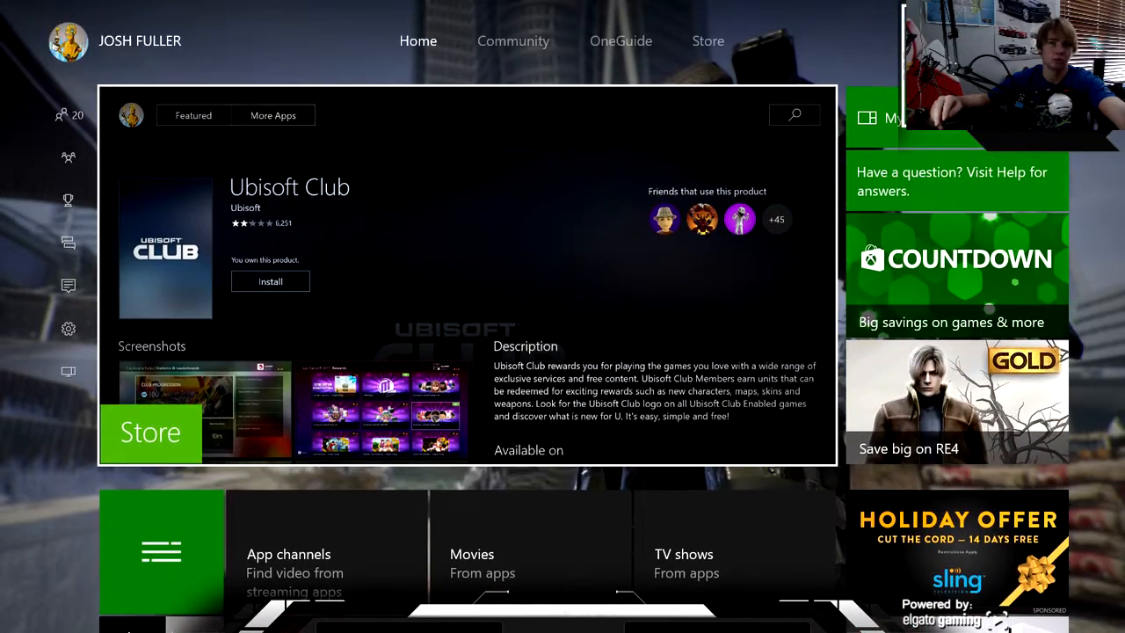
Step: Open Infinite Warfare Legacy Edition's Manage game page showing Modern Warfare Remastered installed (73.8 GB)
left_click(64, 115)
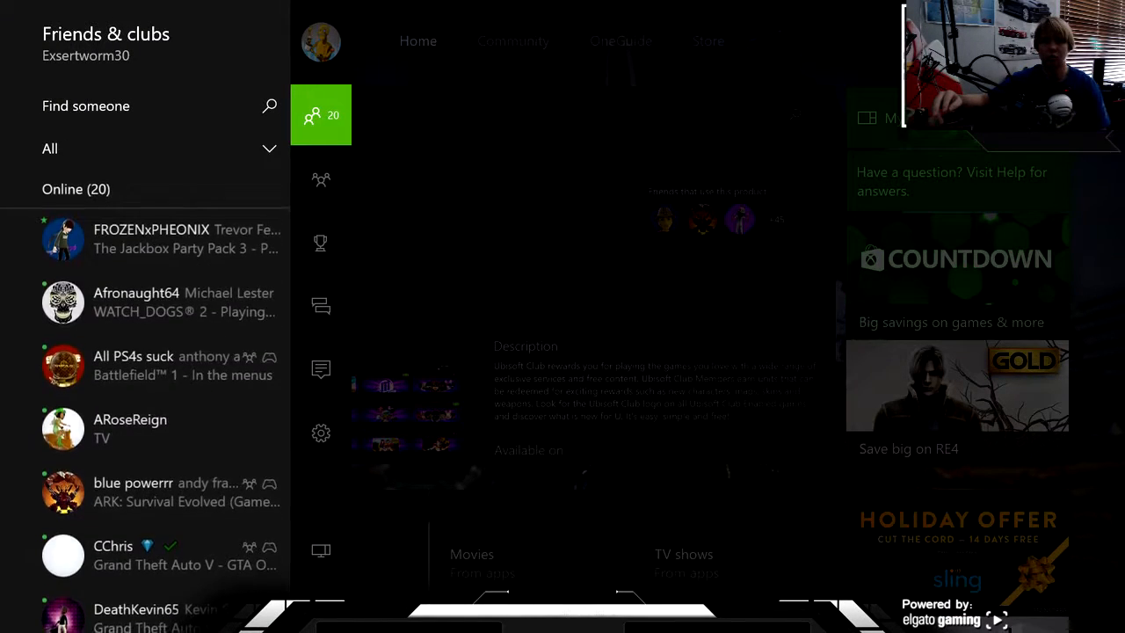
left_click(321, 243)
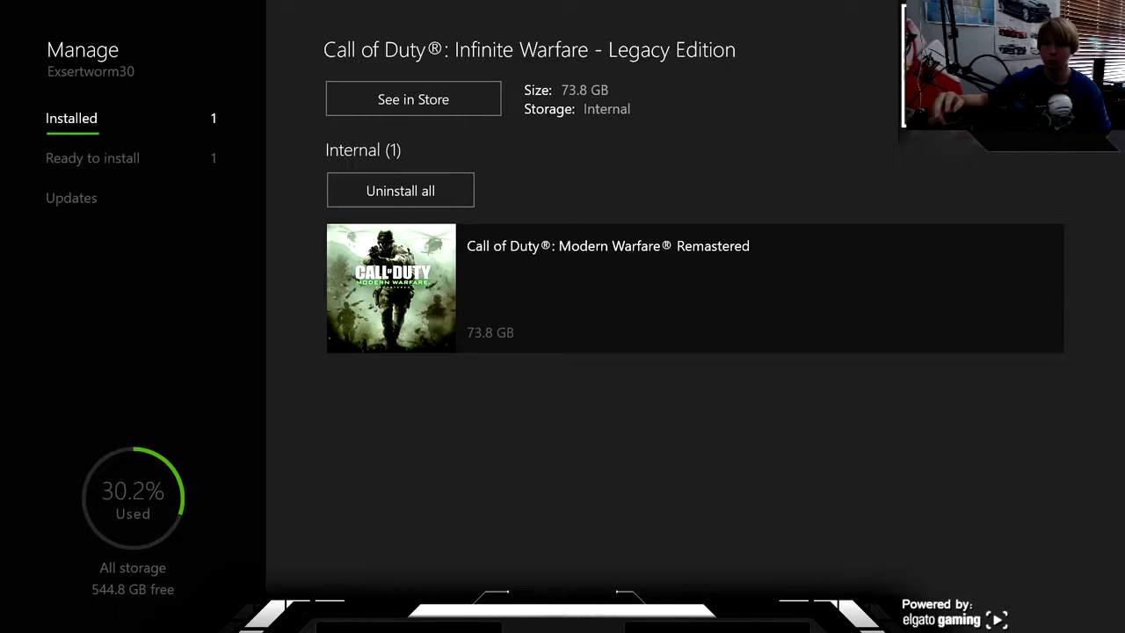
Step: Choose Install all under Ready to install for Call of Duty: Infinite Warfare (46 GB)
left_click(92, 158)
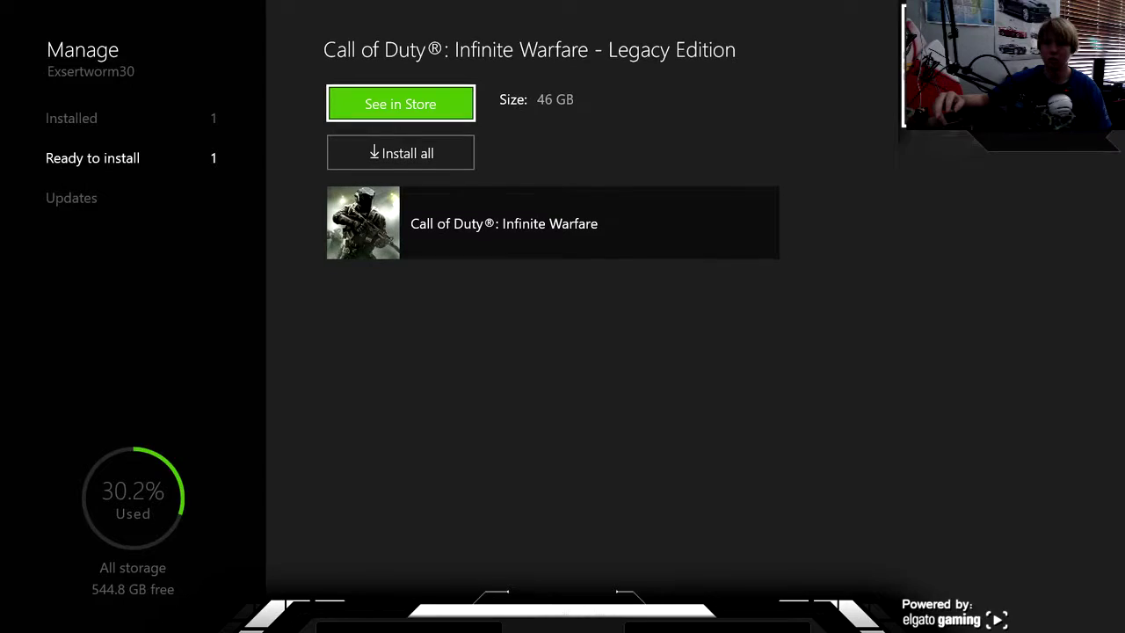
left_click(400, 153)
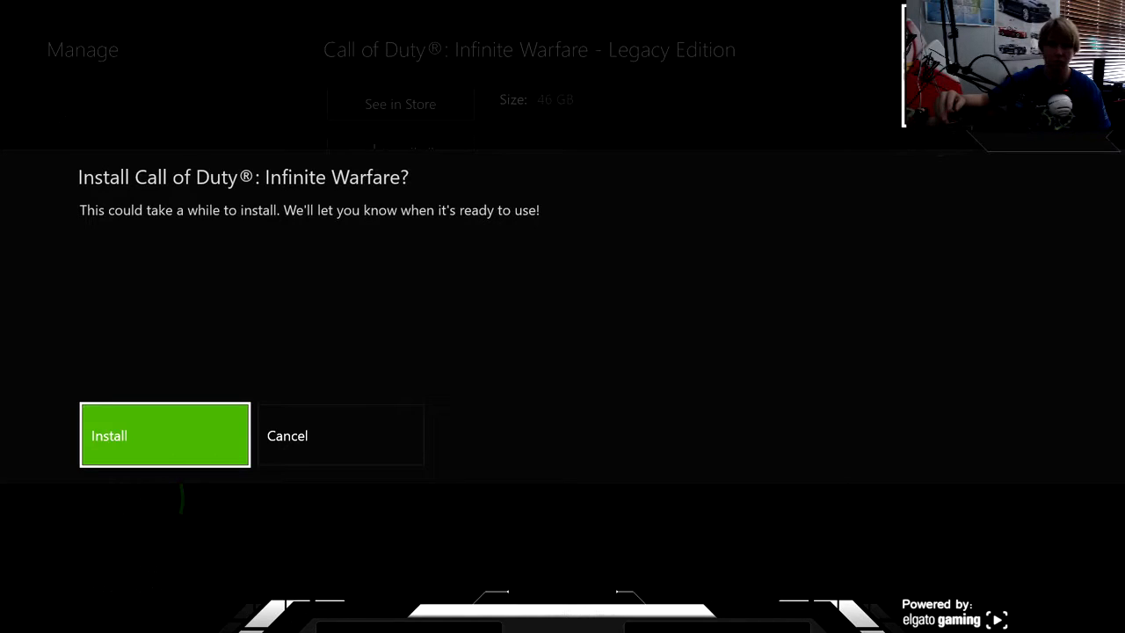
Step: Confirm installing Call of Duty: Infinite Warfare from the install dialog
left_click(164, 435)
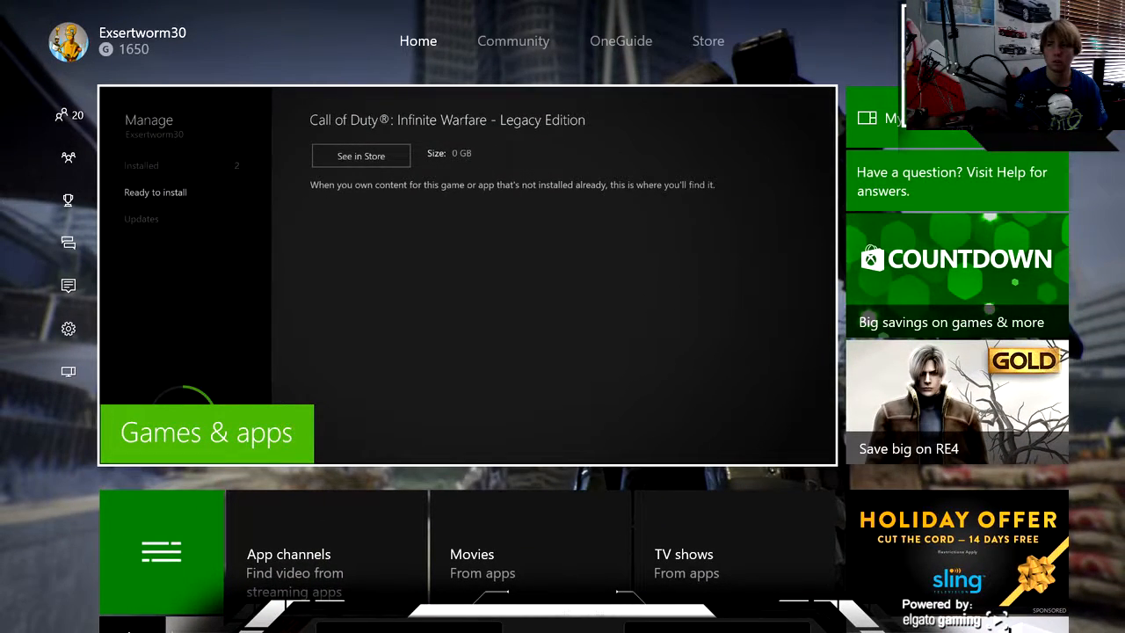
Step: Scroll the installed list to find Infinite Warfare queued at 0%, storage at 36.1%
scroll("down", 3)
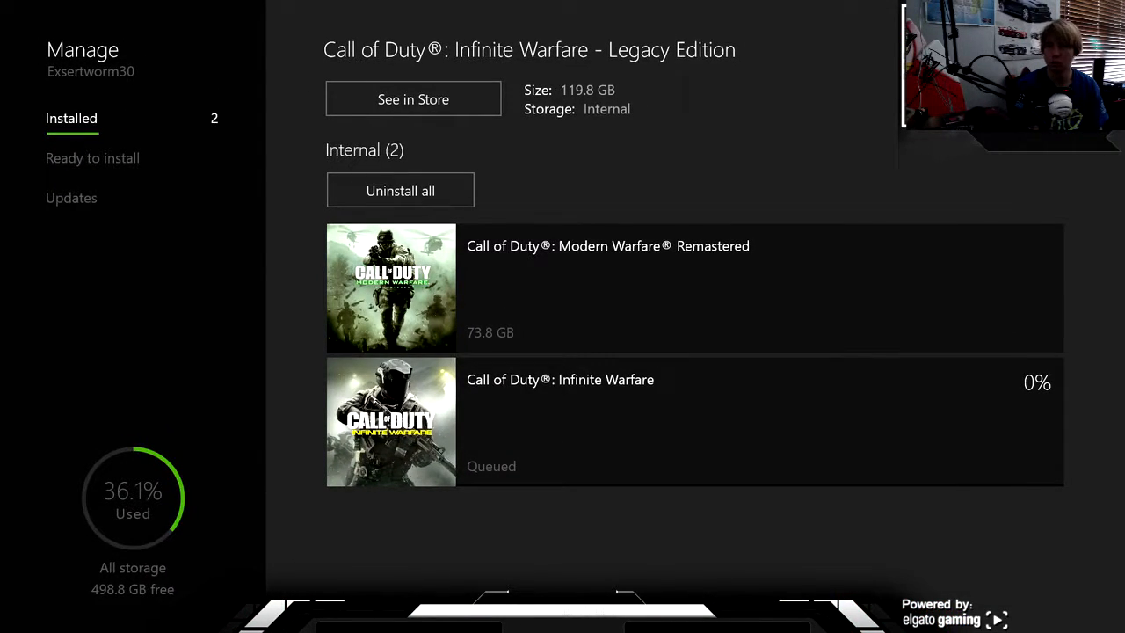
mouse_move(413, 98)
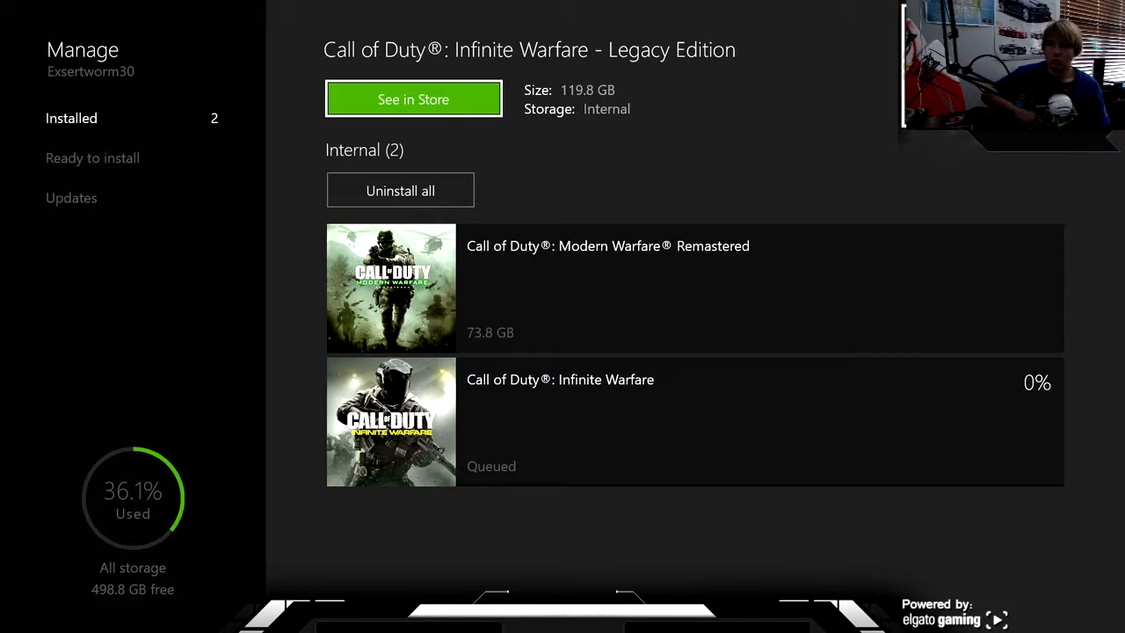